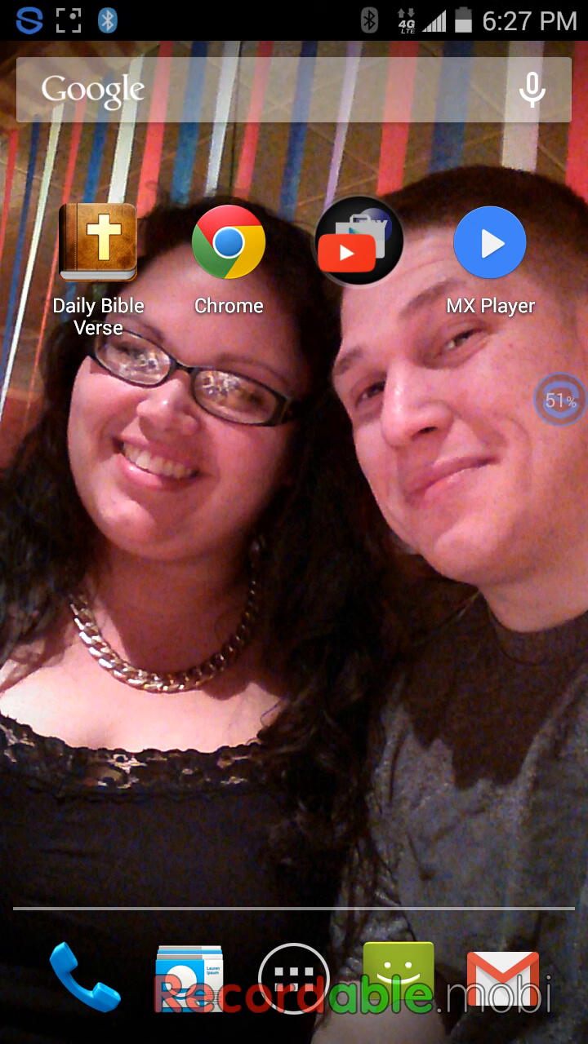
Step: Launch Camera from the app drawer and frame the tablet's Cartoon HD Rick and Morty episode list
{"action": "left_click", "coordinate": [293, 979]}
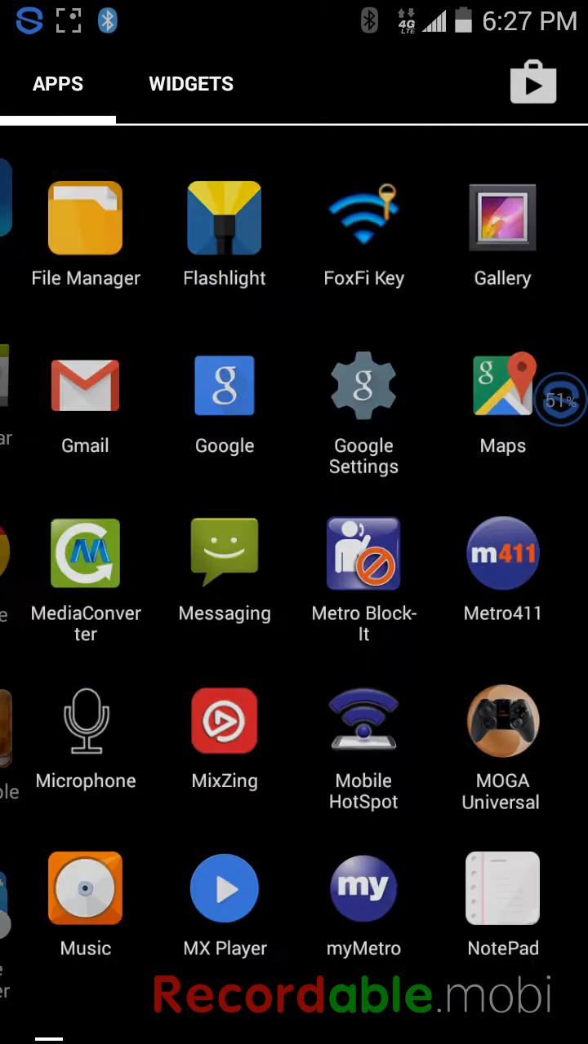
{"action": "scroll", "scroll_direction": "down", "scroll_amount": 3}
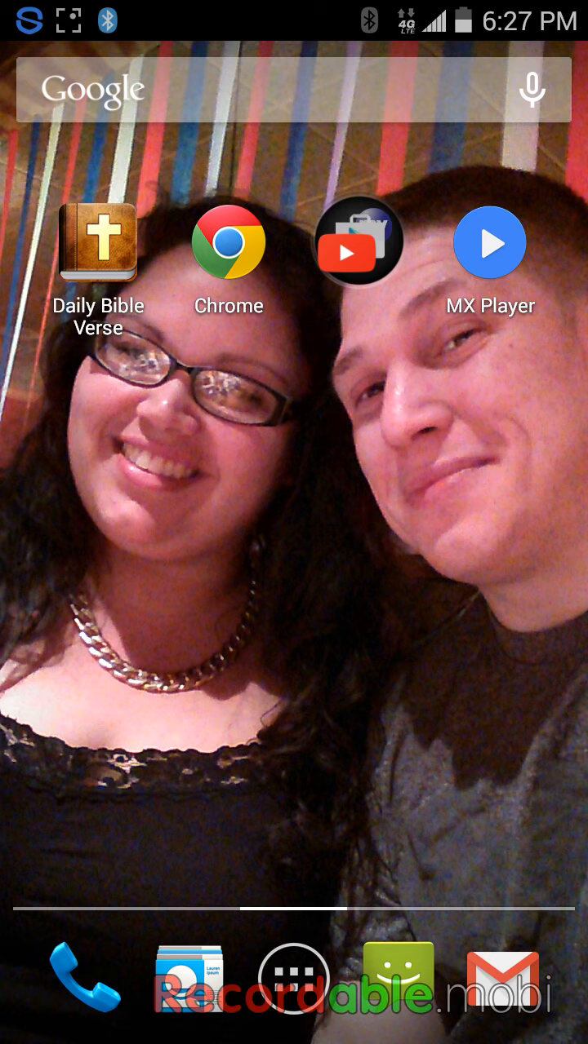
{"action": "left_click", "coordinate": [293, 982]}
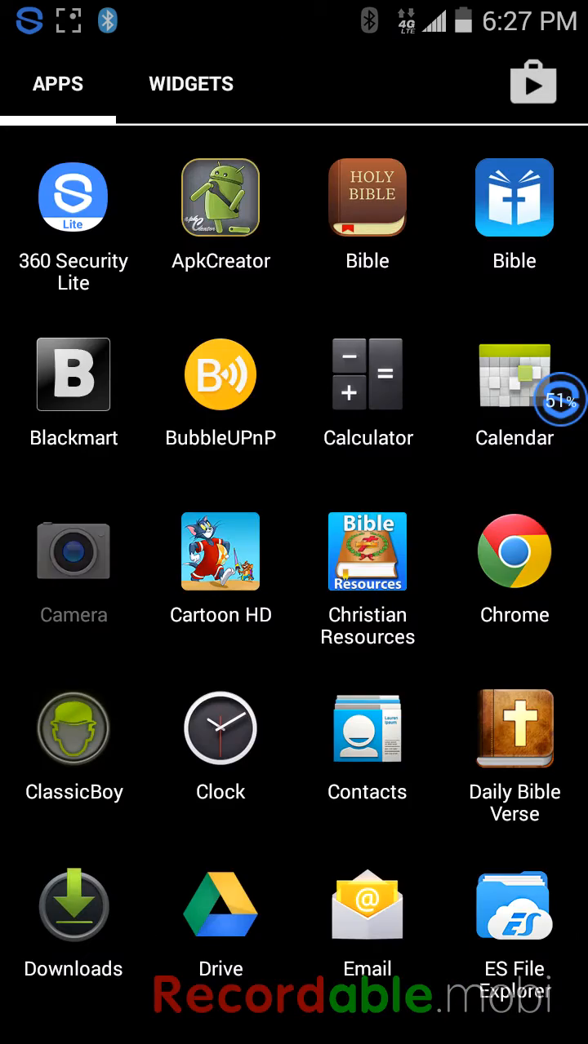
{"action": "left_click", "coordinate": [72, 552]}
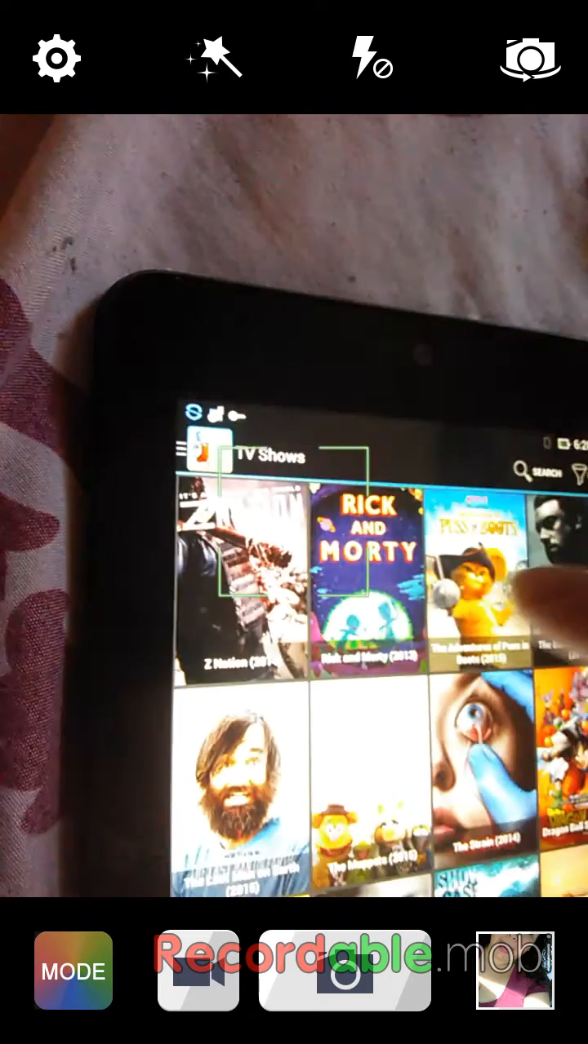
{"action": "left_click", "coordinate": [372, 555]}
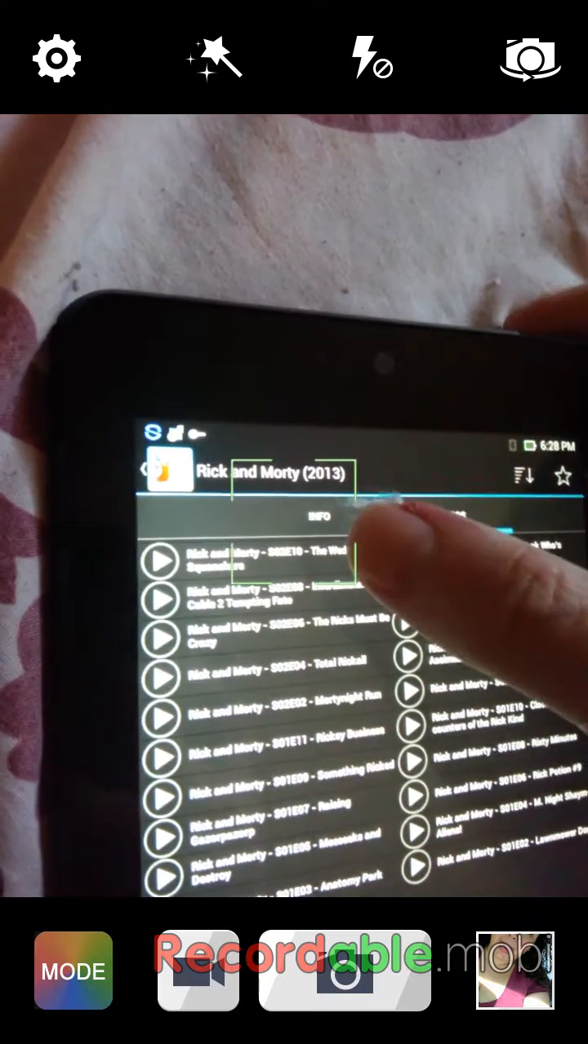